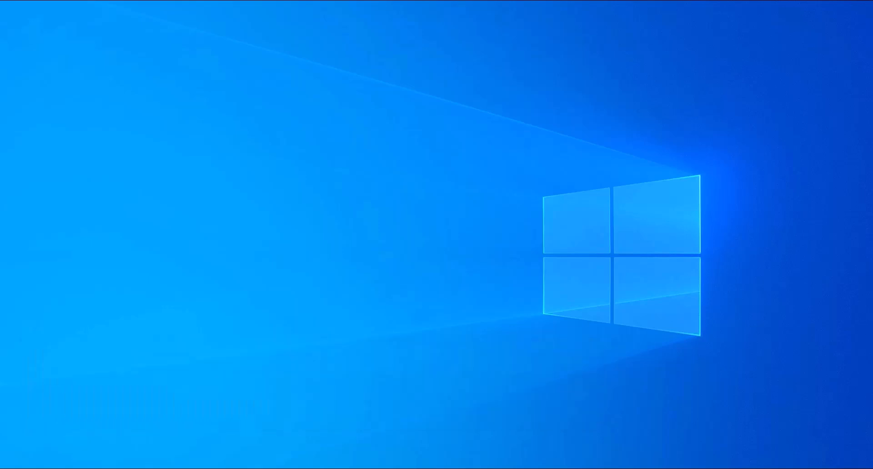
Step: Expand the Cadence PCB 2023 folder in the Start menu to list its programs
click(8, 462)
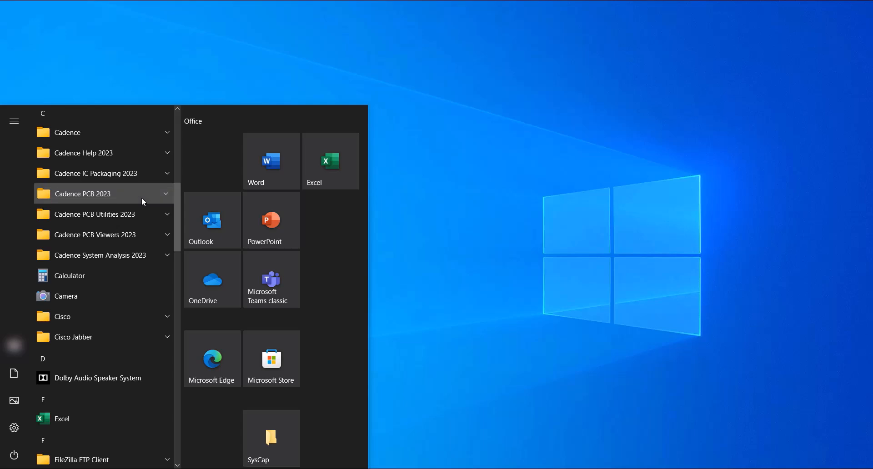
click(83, 194)
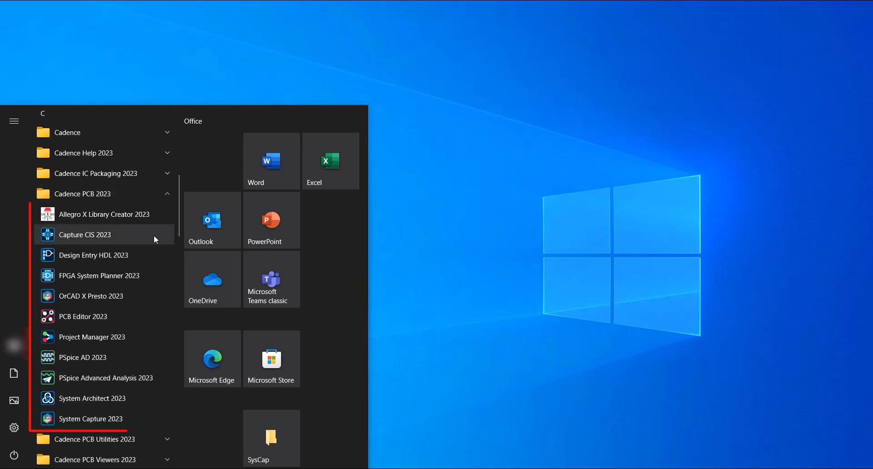
mouse_move(142, 316)
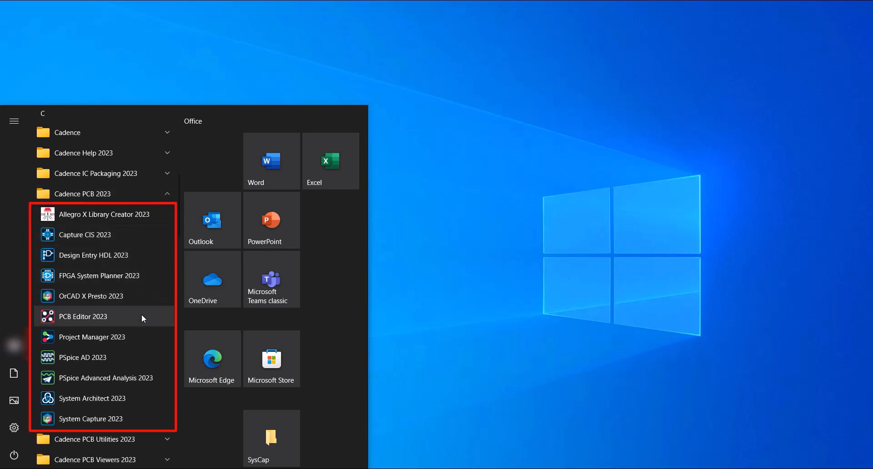
mouse_move(132, 238)
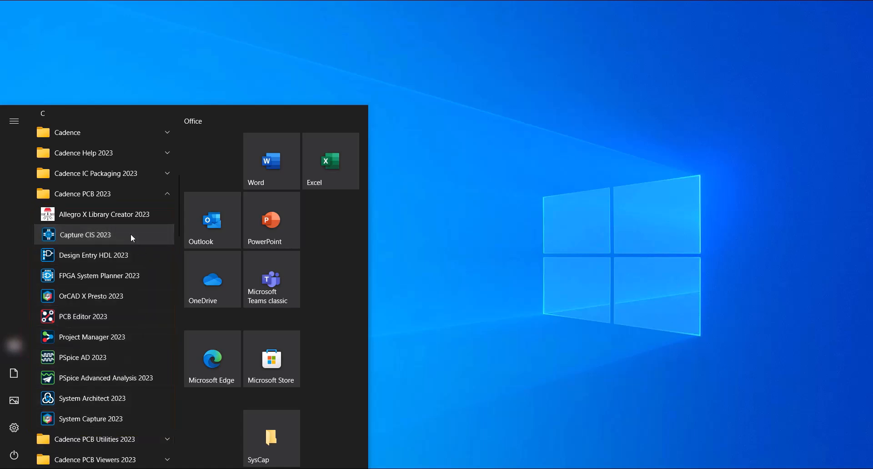
Step: Launch Capture CIS 2023 with the OrCAD Capture suite and reach the Start Page
click(85, 235)
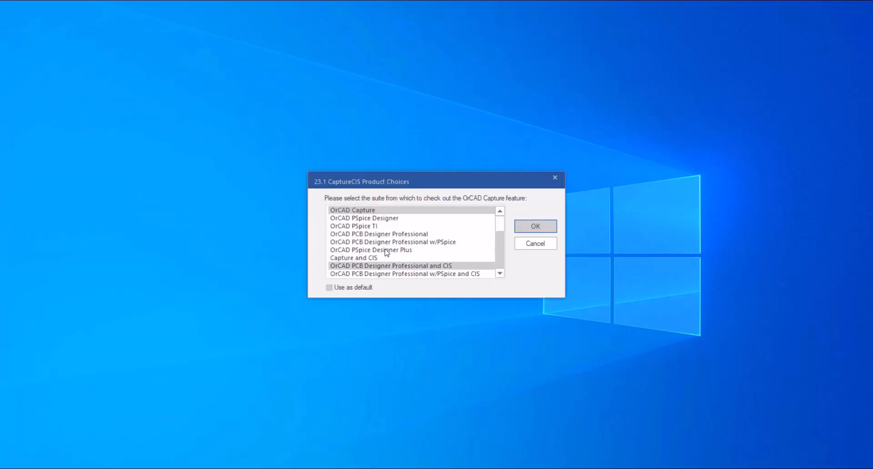
scroll(down, 3)
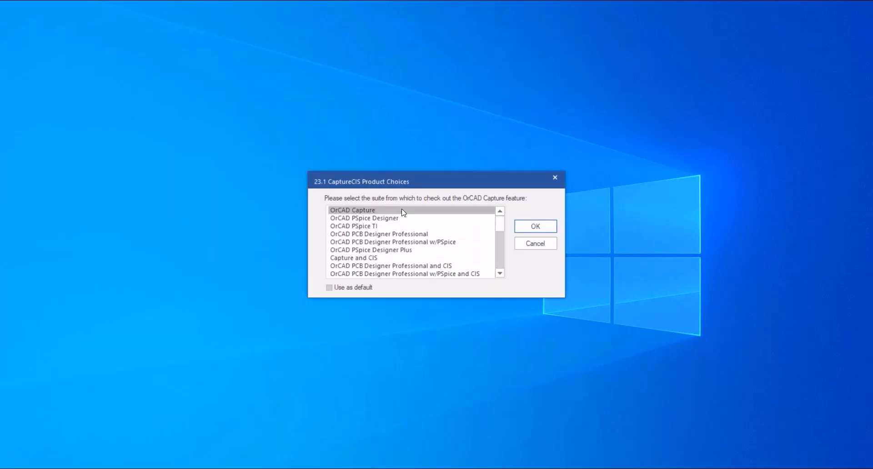
click(534, 227)
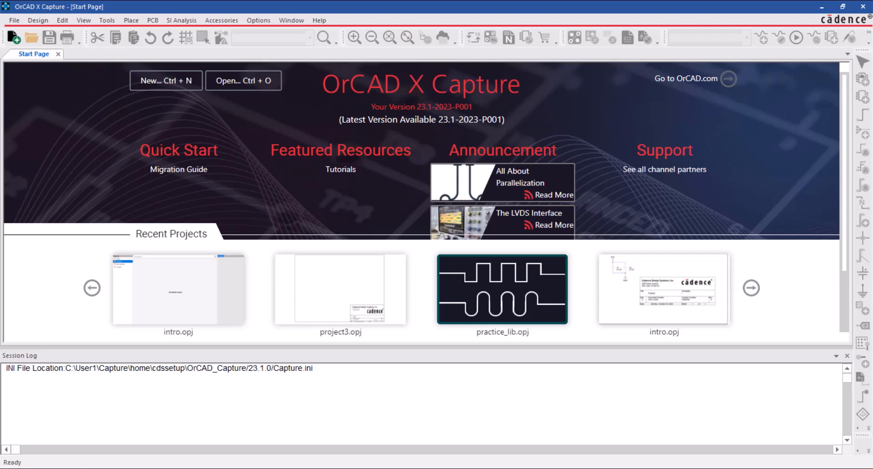
Step: Close the Session Log pane and all open windows, leaving an empty workspace
click(34, 53)
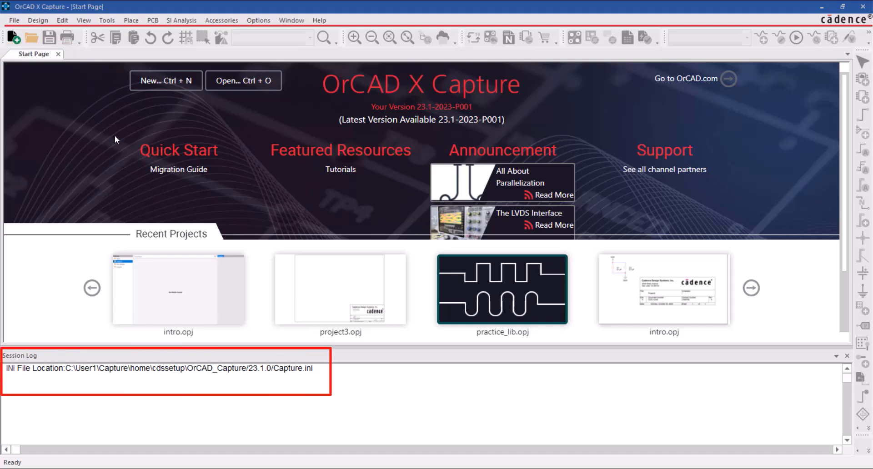
click(847, 356)
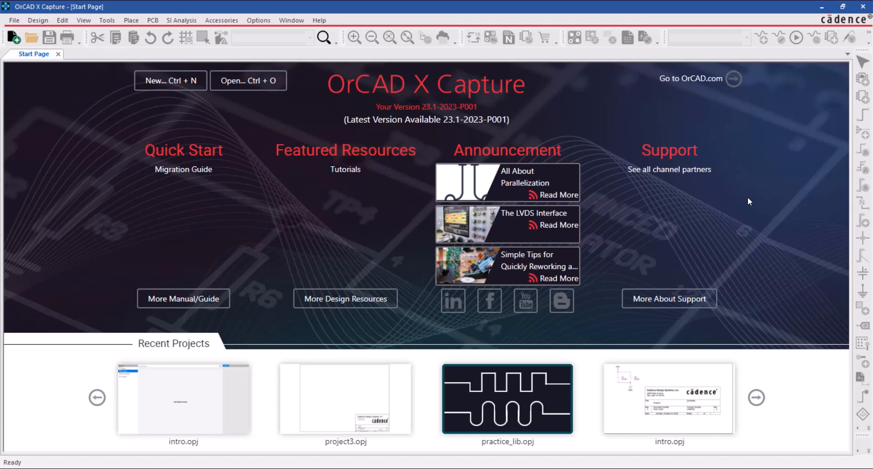
click(291, 20)
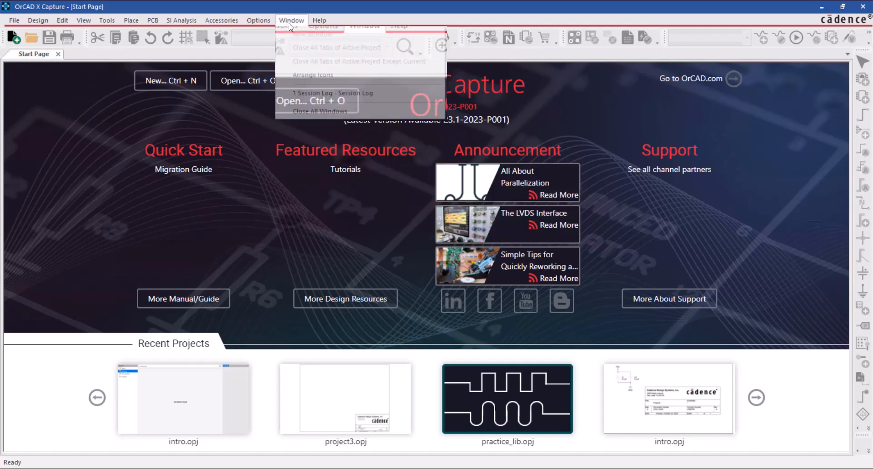
mouse_move(316, 93)
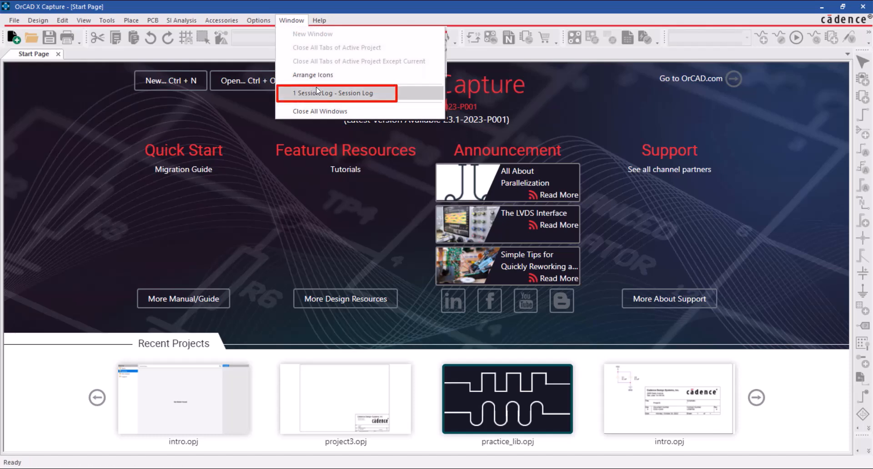
click(325, 93)
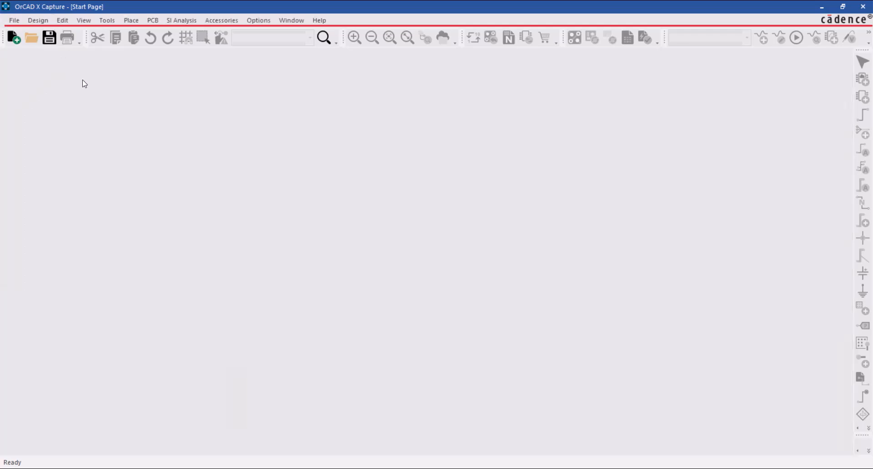
Step: Reopen the Start Page through Help > Start Page
click(319, 20)
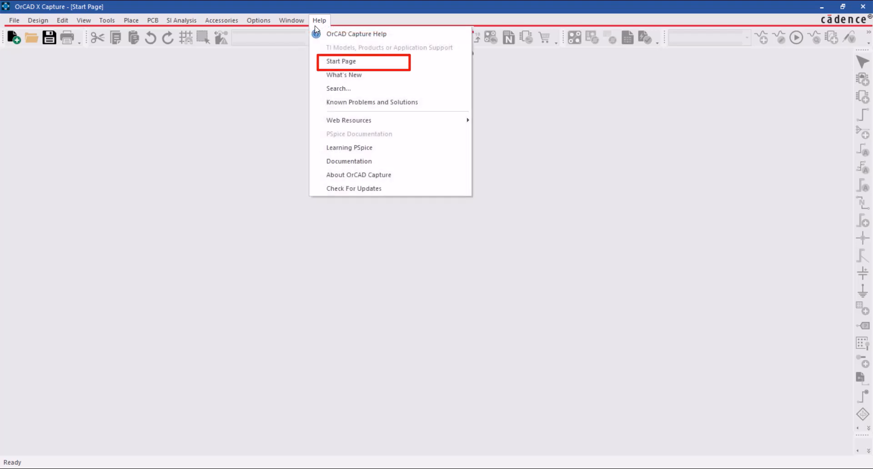
mouse_move(340, 61)
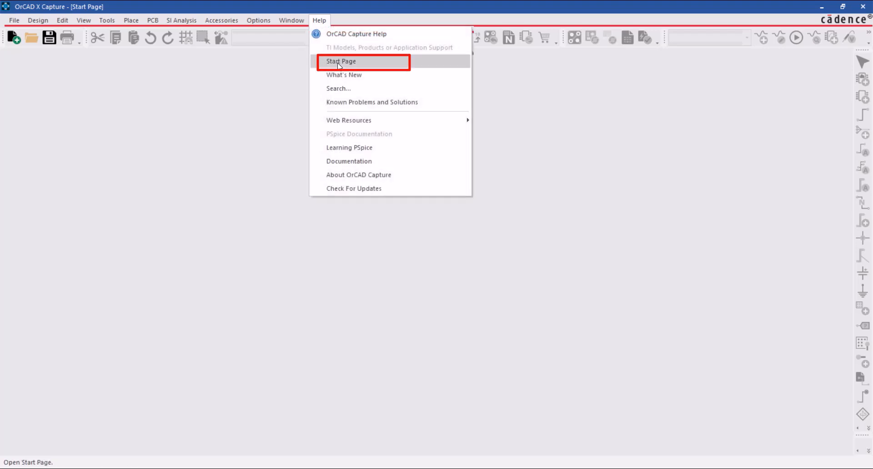
click(340, 61)
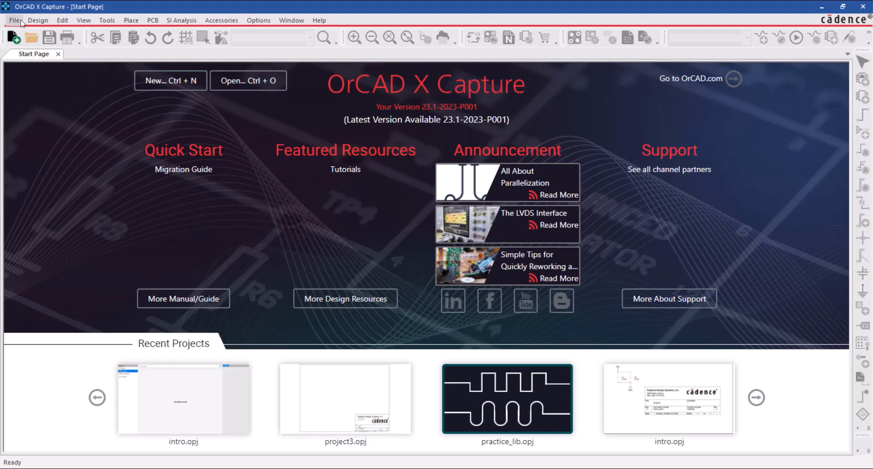
click(13, 20)
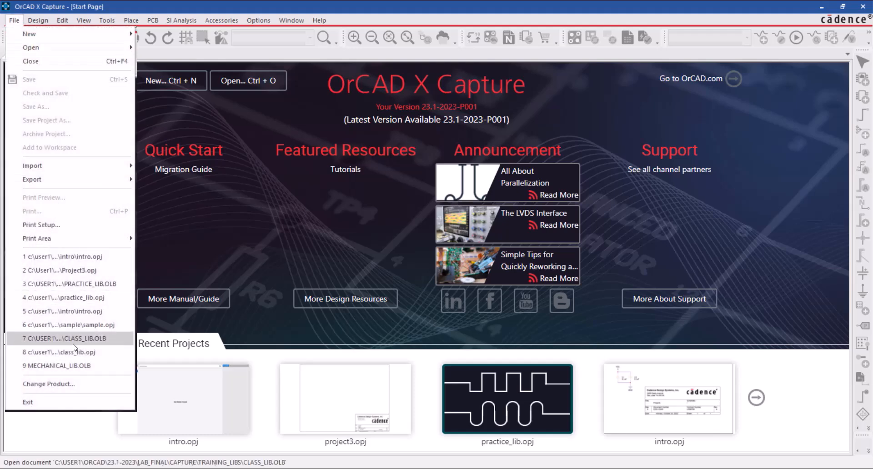
Step: Change the product to OrCAD X Capture and set it as the default suite
click(48, 384)
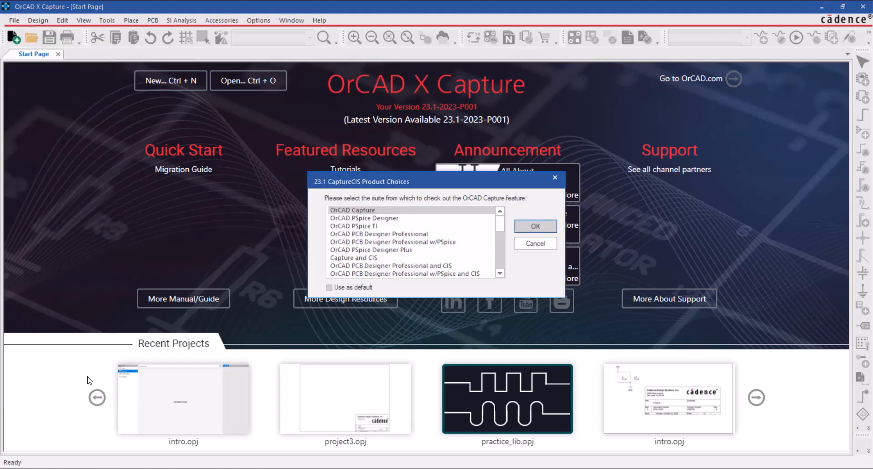
scroll(down, 3)
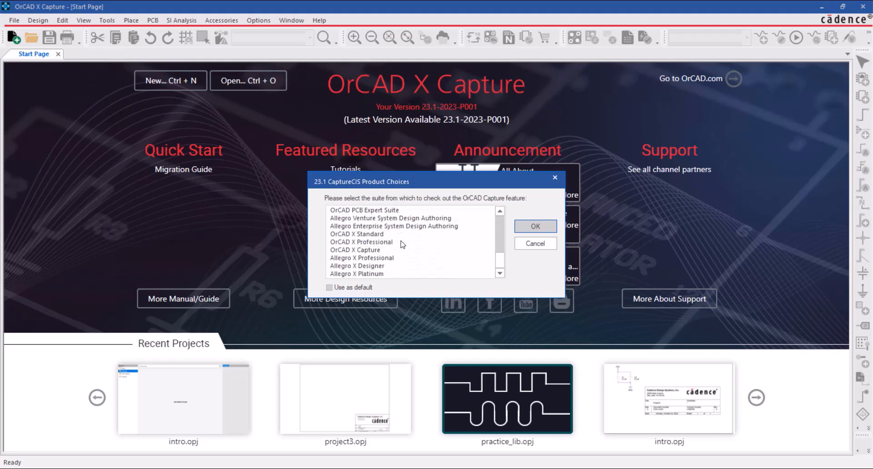
click(356, 250)
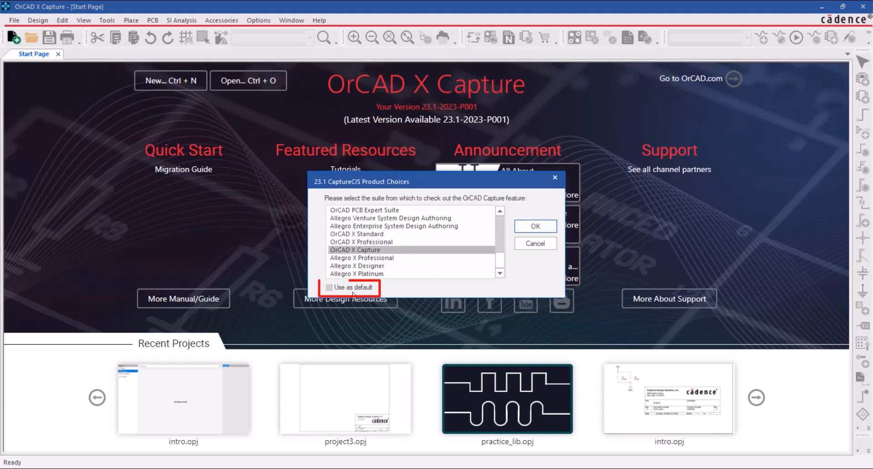
click(329, 287)
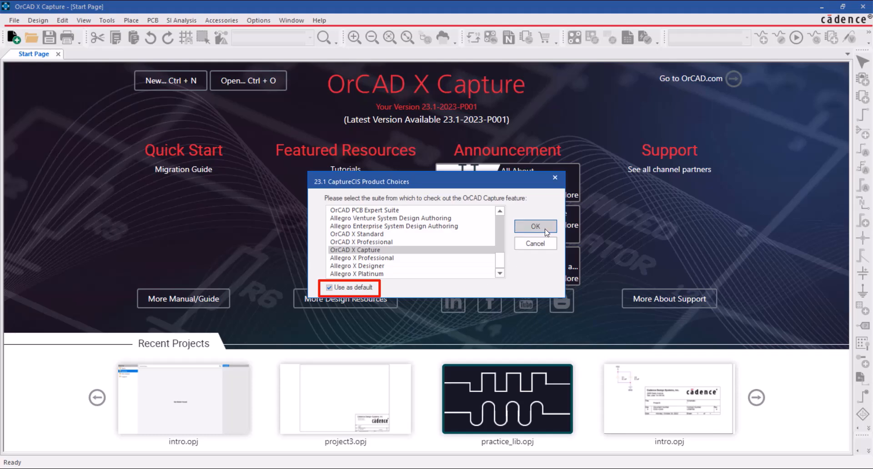
click(534, 227)
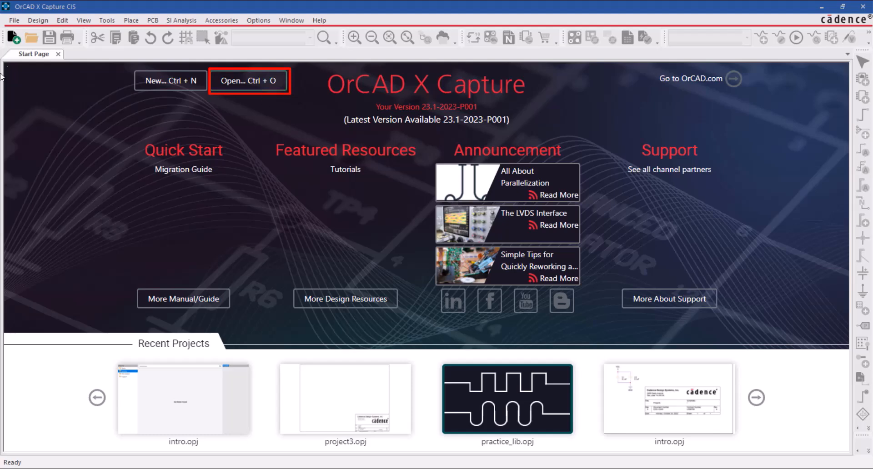
Step: Open the intro.opj project from the Open Project dialog
click(14, 20)
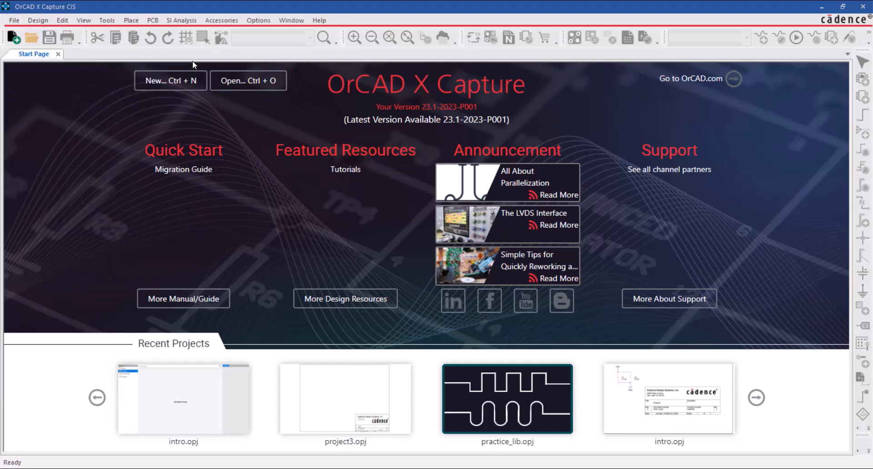
click(247, 81)
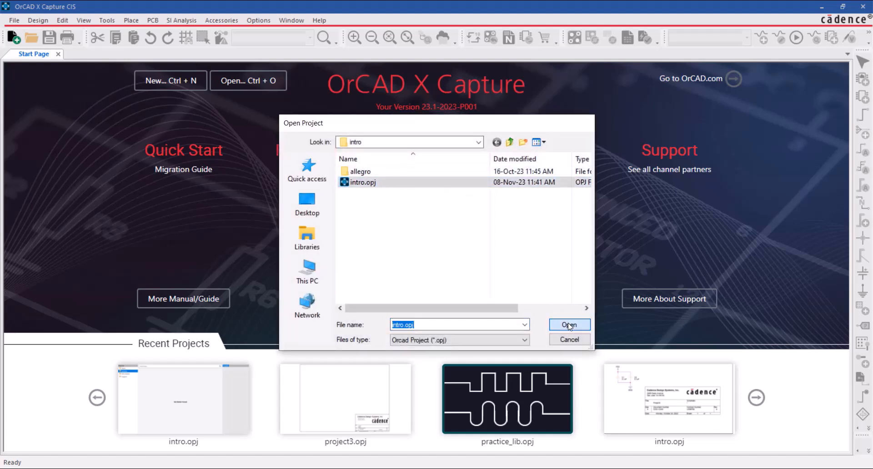
click(569, 325)
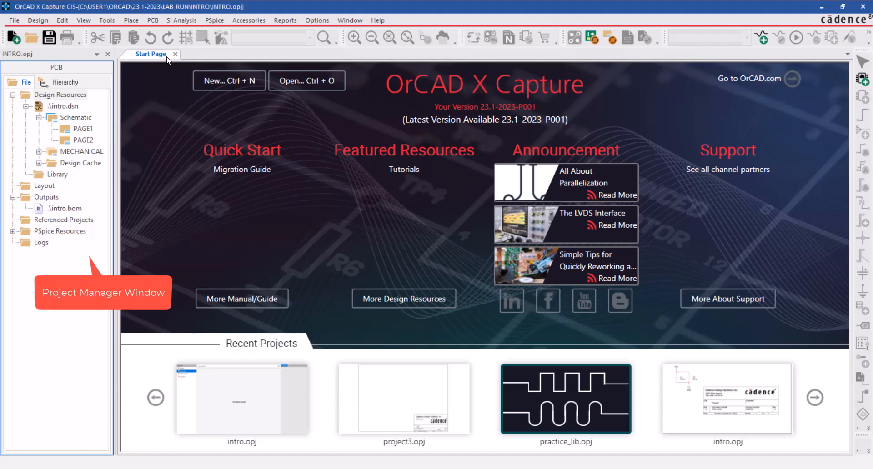
Step: Close the Start Page and expand the Design Cache to list the design's parts
click(176, 54)
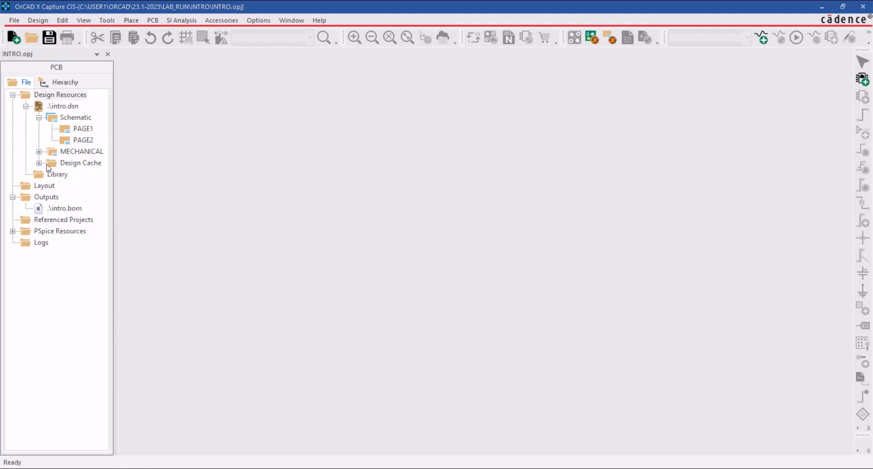
click(38, 162)
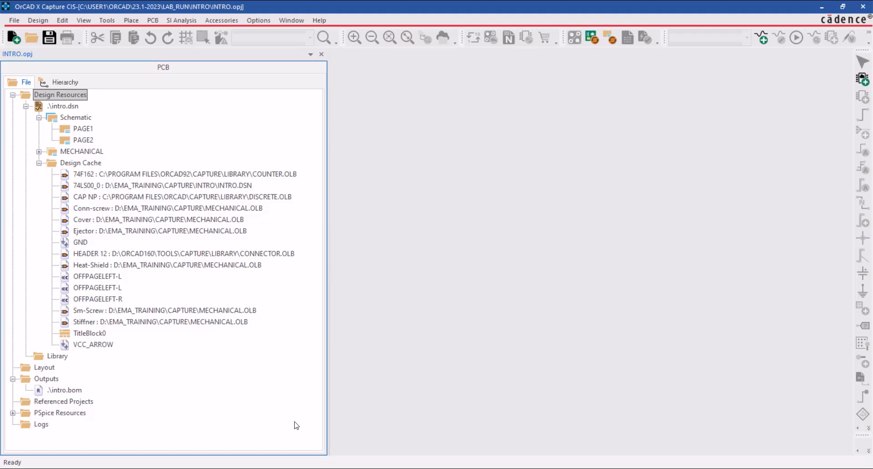
click(83, 129)
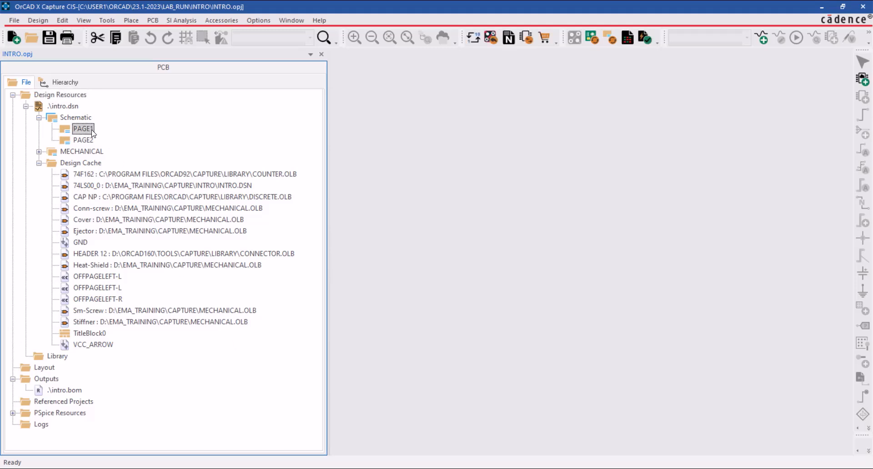
Step: Open schematic PAGE1 and PAGE2 as tabs, then bring up the tab close options
double_click(83, 129)
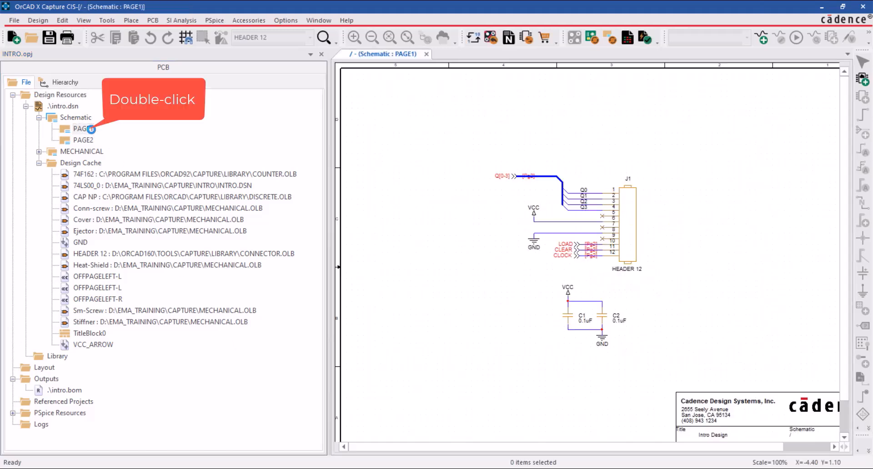
double_click(82, 128)
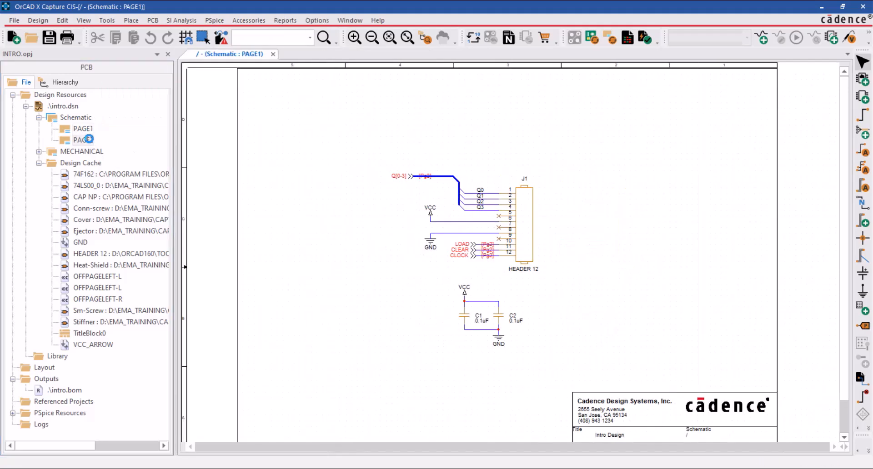
double_click(83, 140)
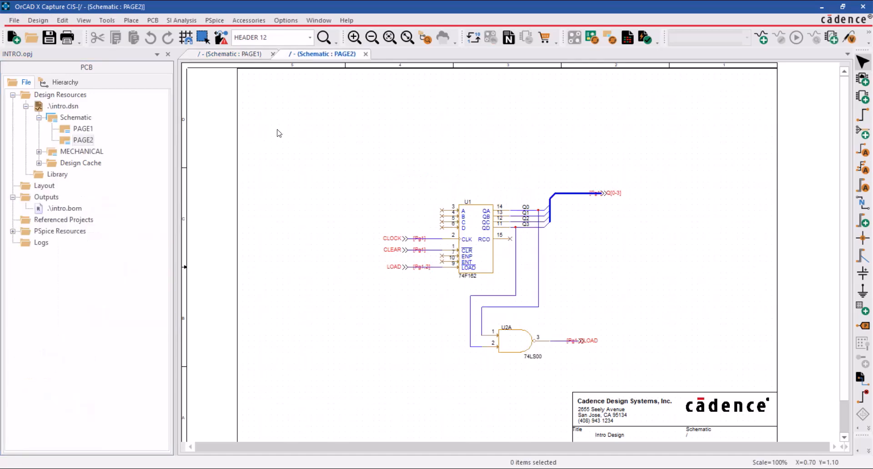
right_click(325, 54)
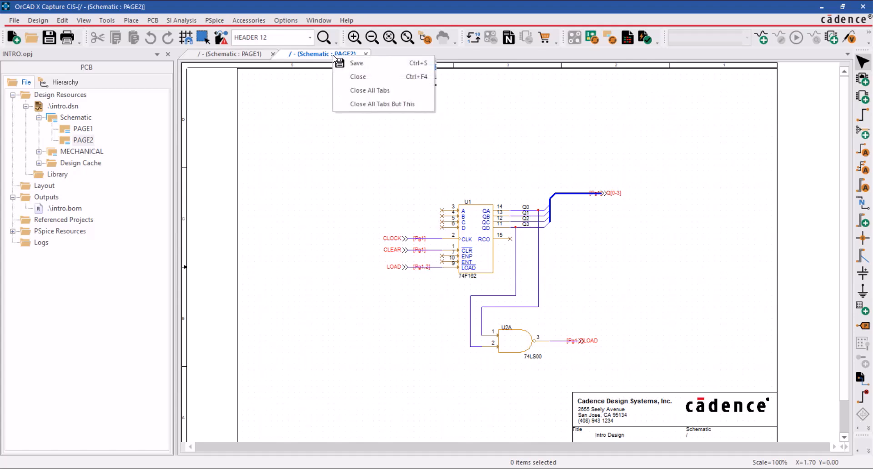
mouse_move(377, 90)
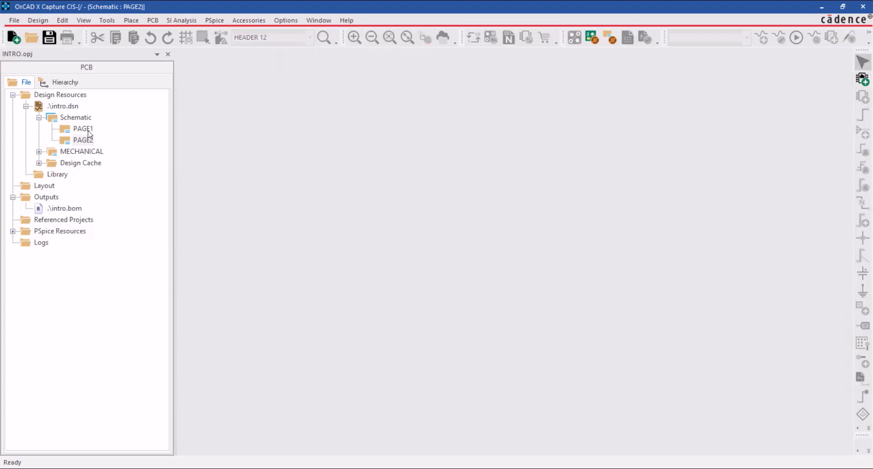
click(83, 140)
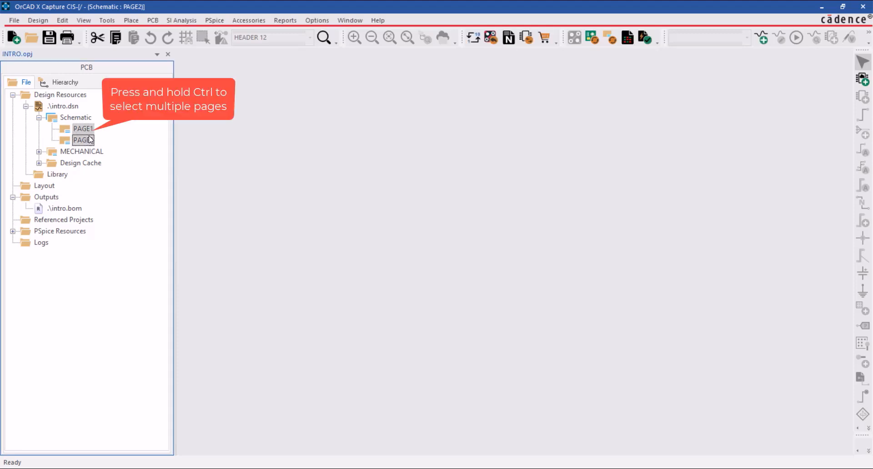
right_click(83, 140)
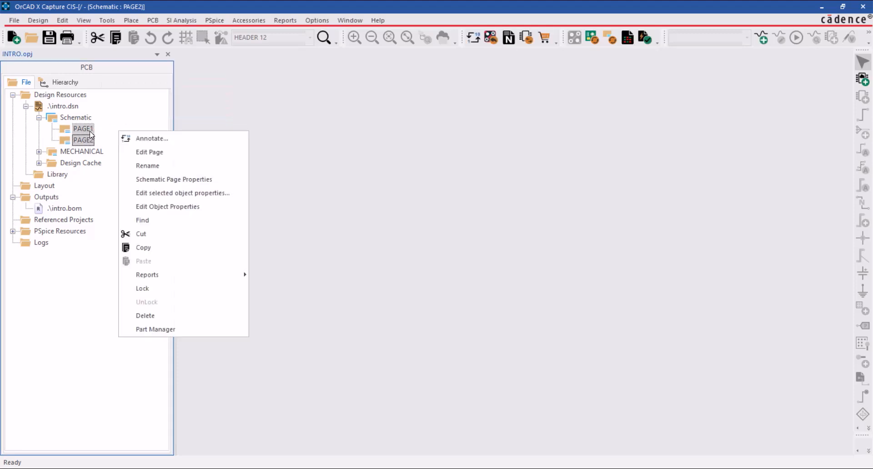
mouse_move(175, 154)
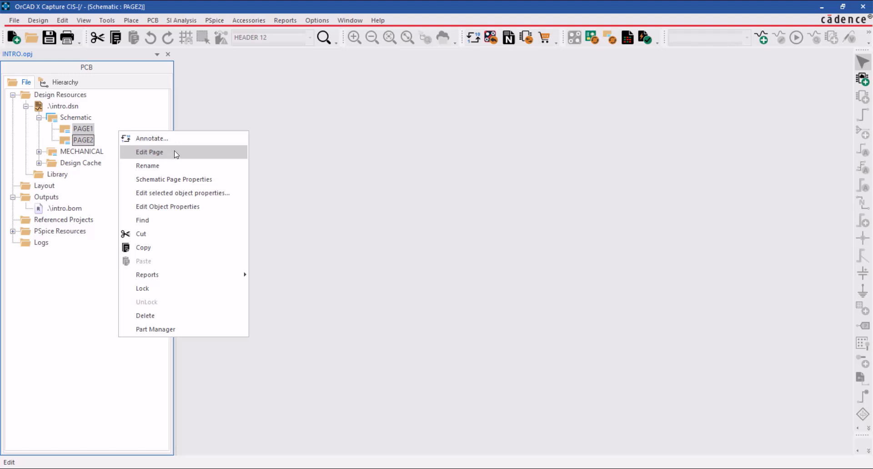
click(149, 152)
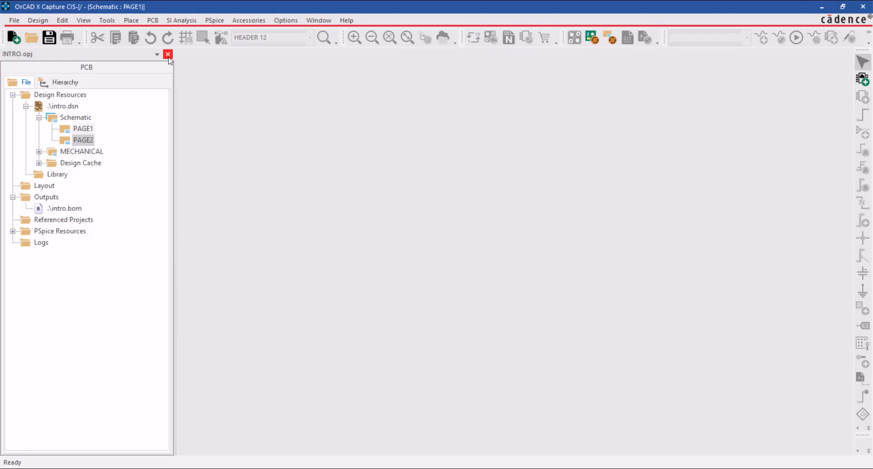
Step: Close the intro project with File > Close
click(13, 20)
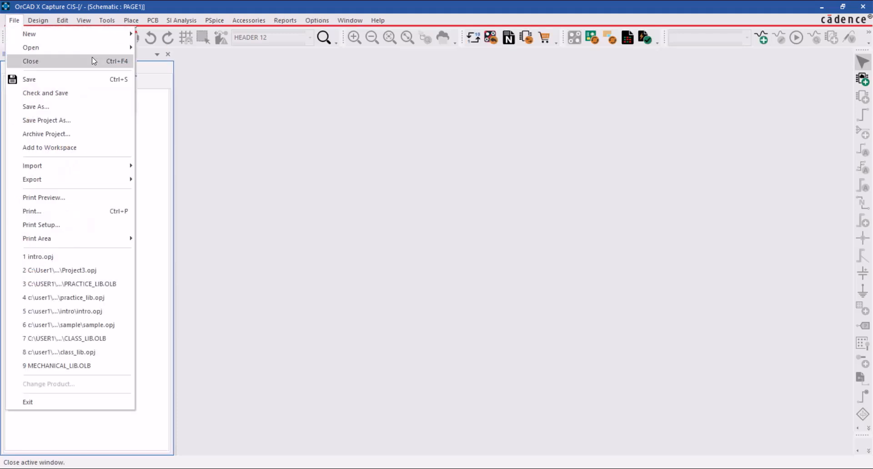
click(30, 60)
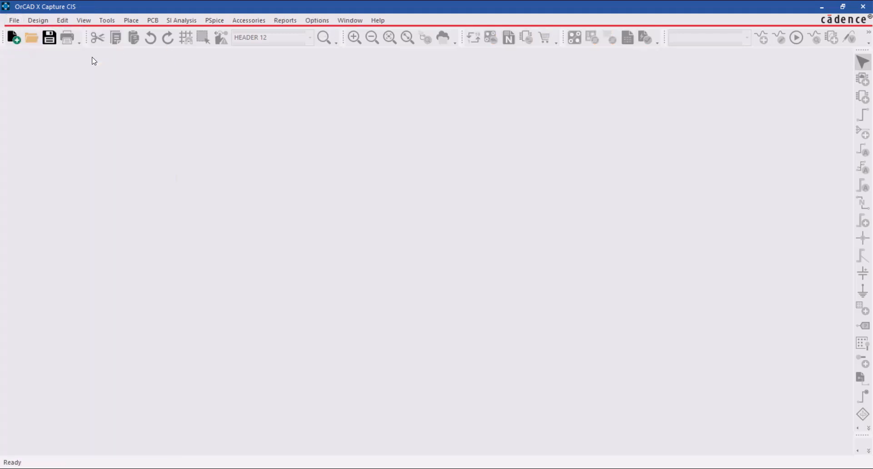
click(14, 20)
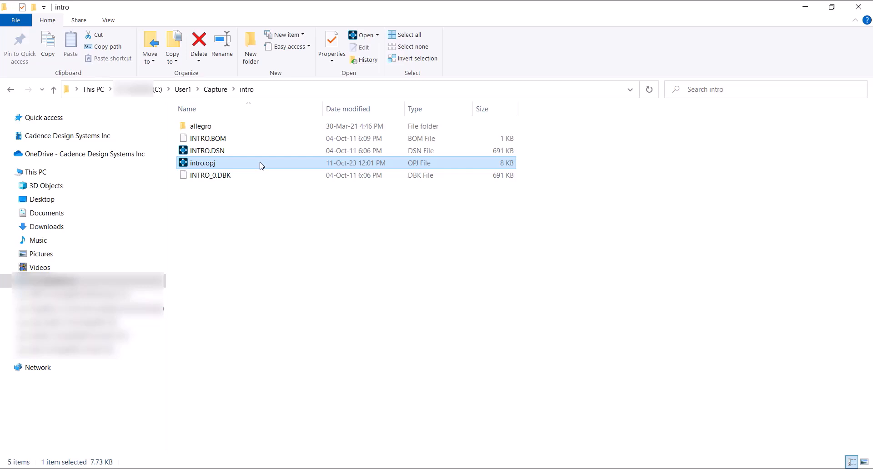
Step: Reopen intro.opj from File Explorer in Capture, then close the program
double_click(202, 163)
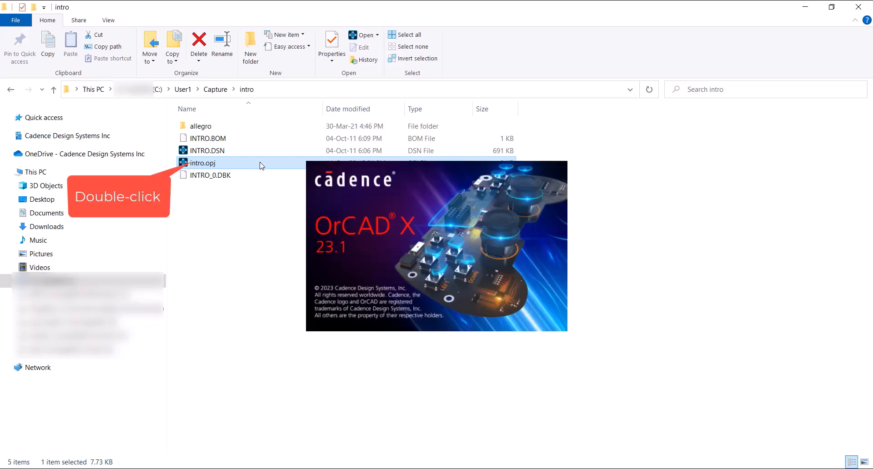
double_click(202, 163)
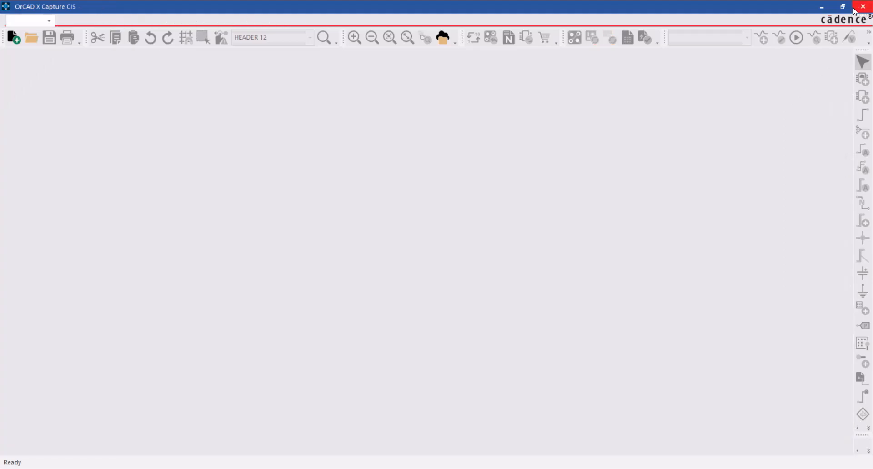
click(862, 6)
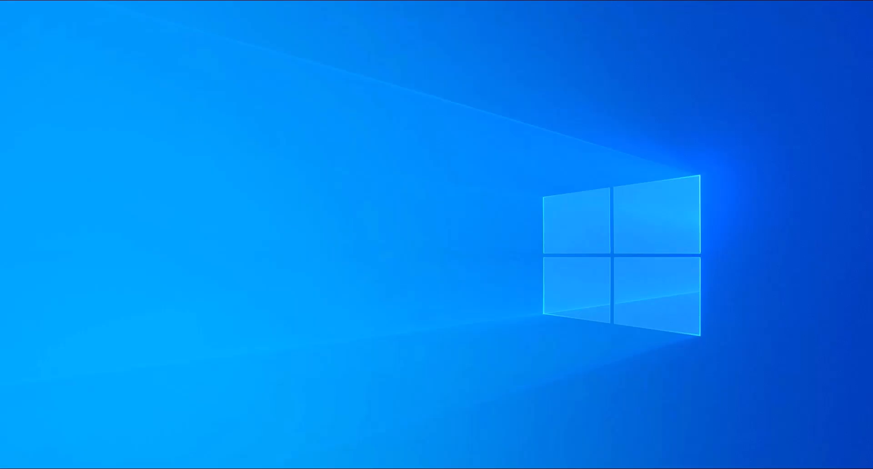